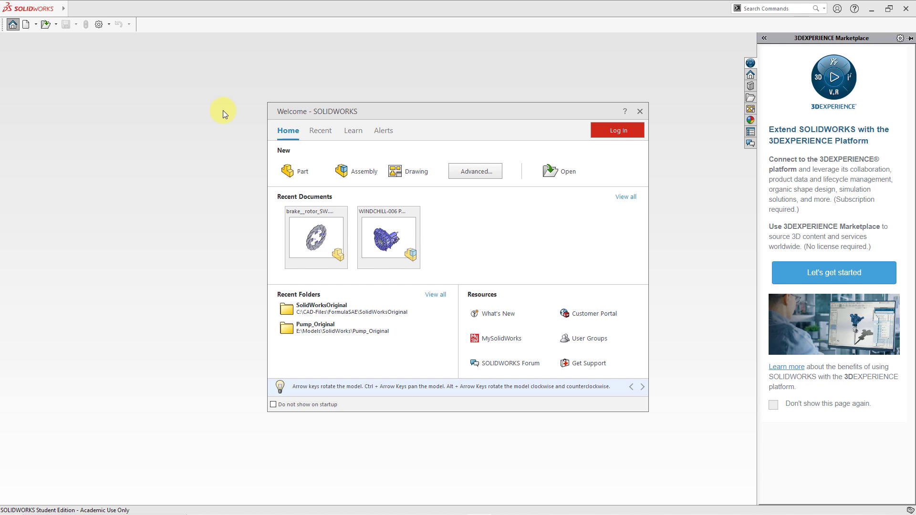
pyautogui.moveTo(269, 178)
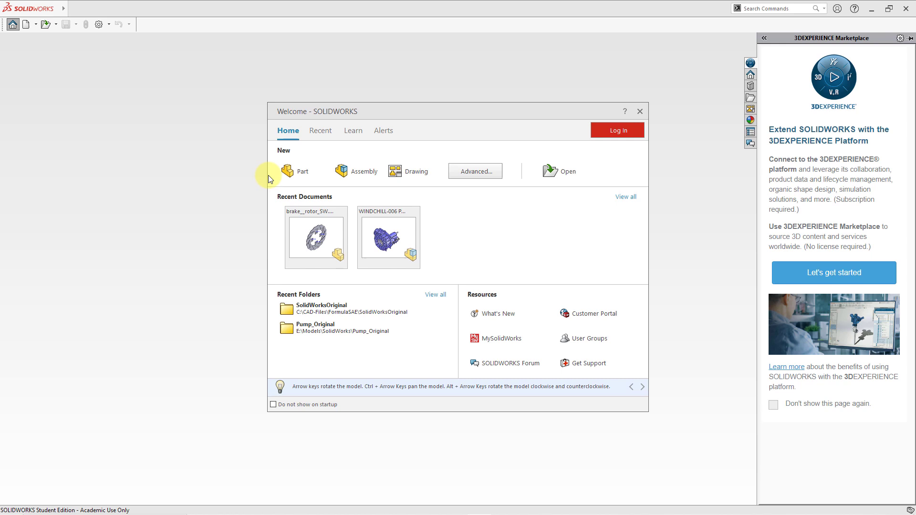
pyautogui.moveTo(390, 177)
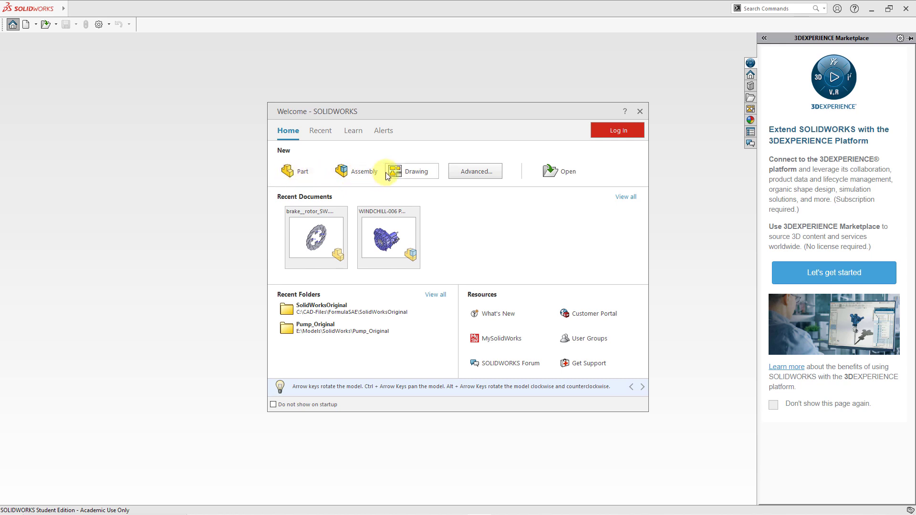
# Dismiss the Welcome - SOLIDWORKS dialog to leave an empty workspace
pyautogui.click(640, 111)
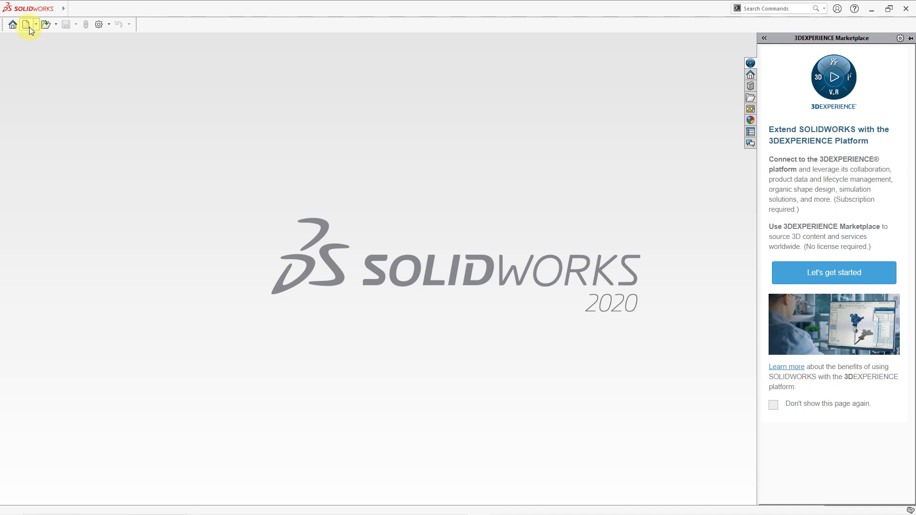
# Bring up the New SOLIDWORKS Document dialog with Part selected
pyautogui.click(29, 25)
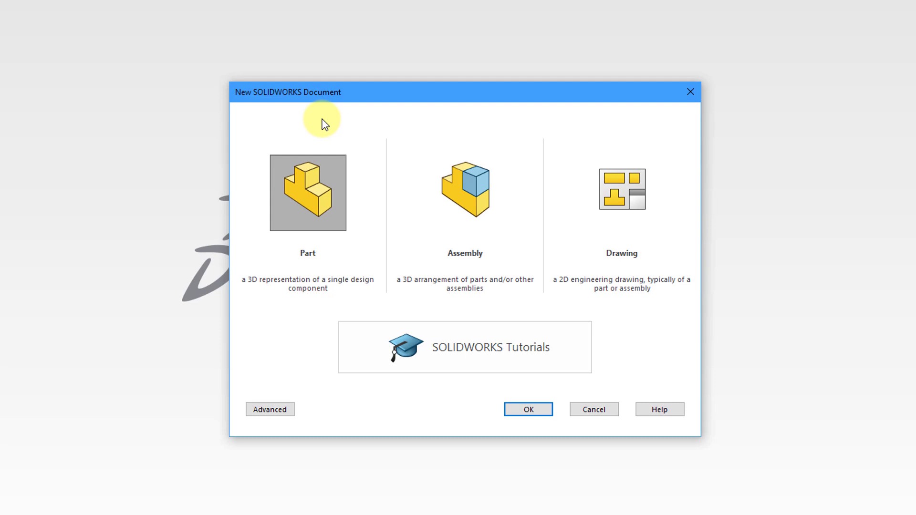
pyautogui.moveTo(332, 166)
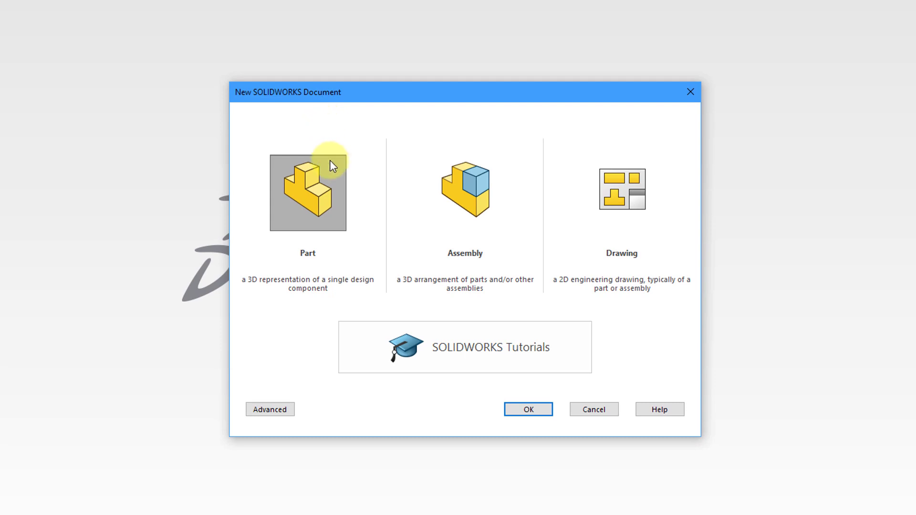
pyautogui.moveTo(518, 139)
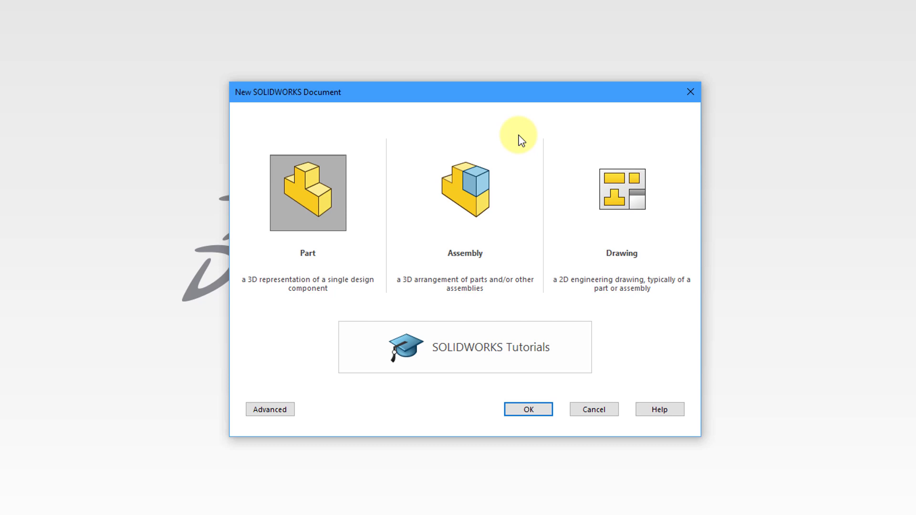
pyautogui.moveTo(377, 192)
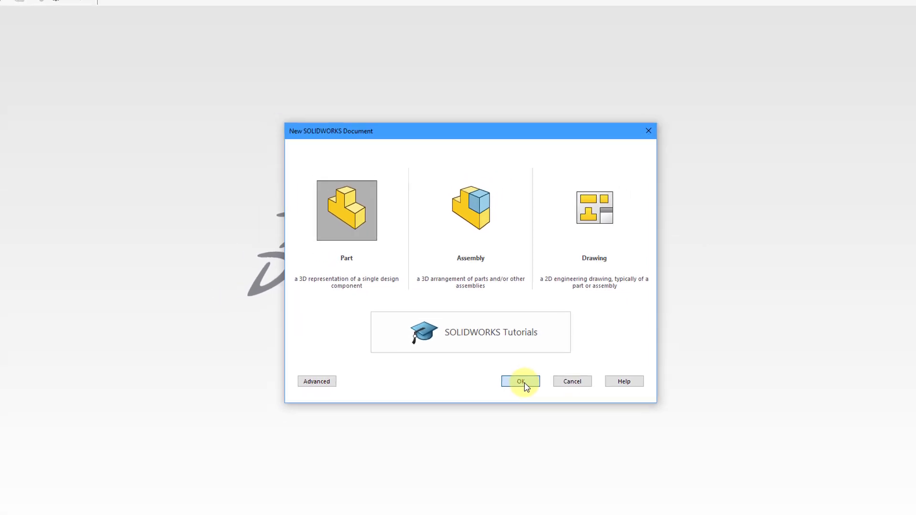
# Confirm the Part type to create blank part Part1
pyautogui.click(520, 381)
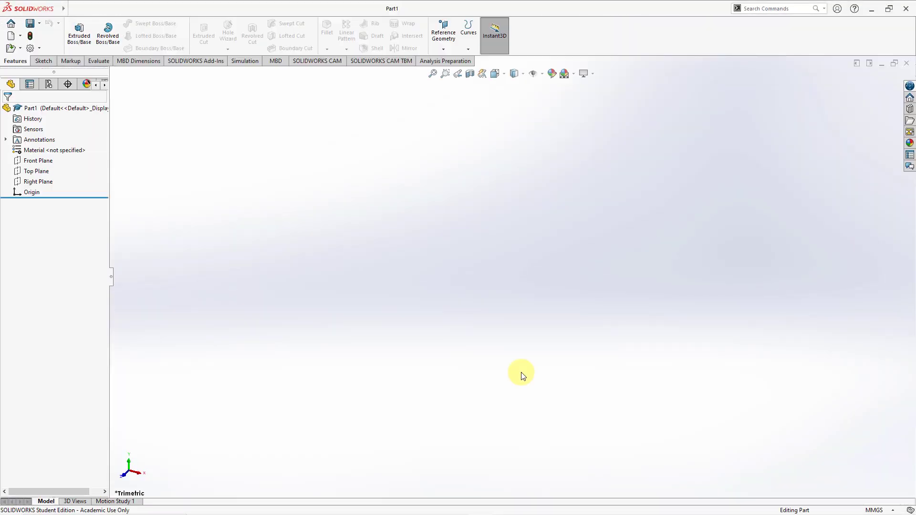
pyautogui.moveTo(385, 180)
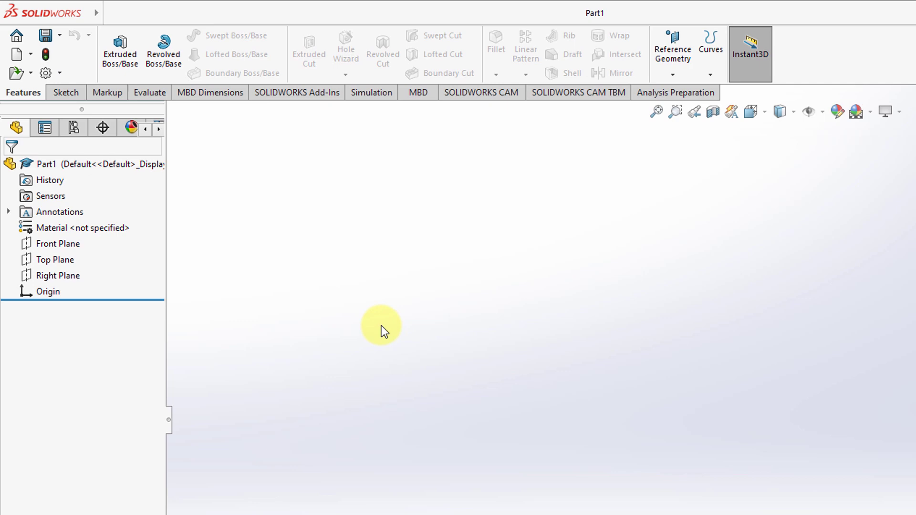
pyautogui.moveTo(17, 49)
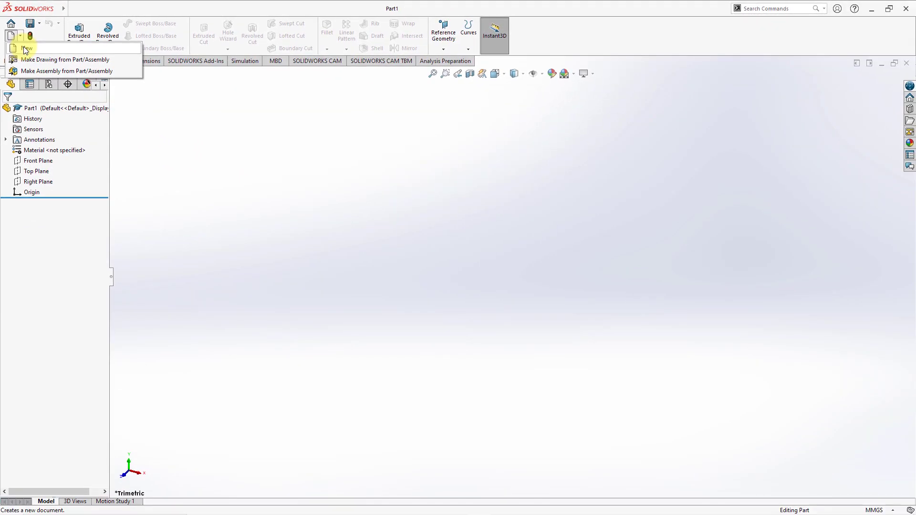
# Create a new Assembly document, Assem1, from the New SOLIDWORKS Document dialog
pyautogui.click(26, 49)
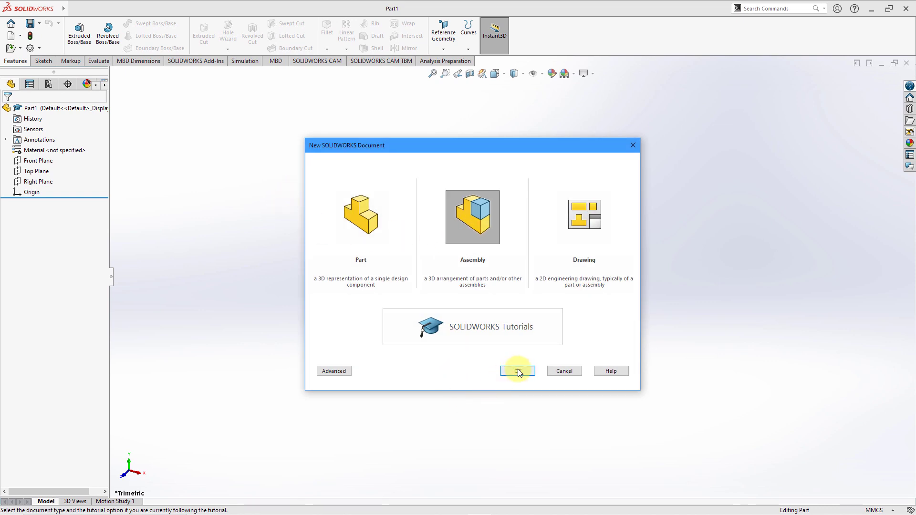
pyautogui.click(517, 371)
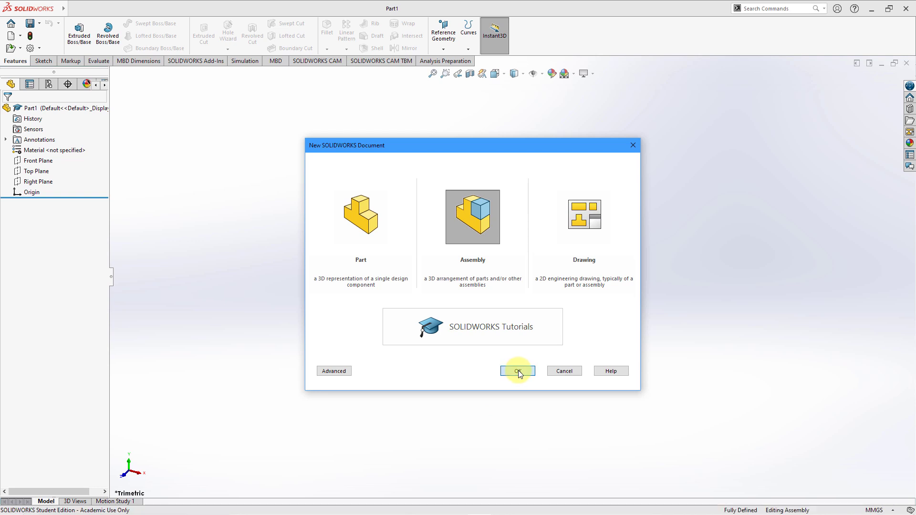
pyautogui.click(516, 371)
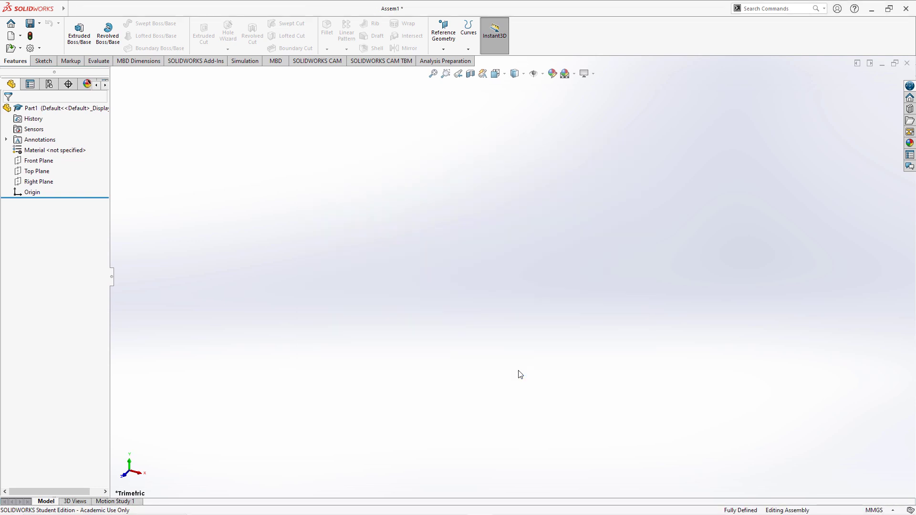
# Load brake_rotor_SW.SLDPRT into Assem1 through Begin Assembly's Open dialog
pyautogui.click(115, 30)
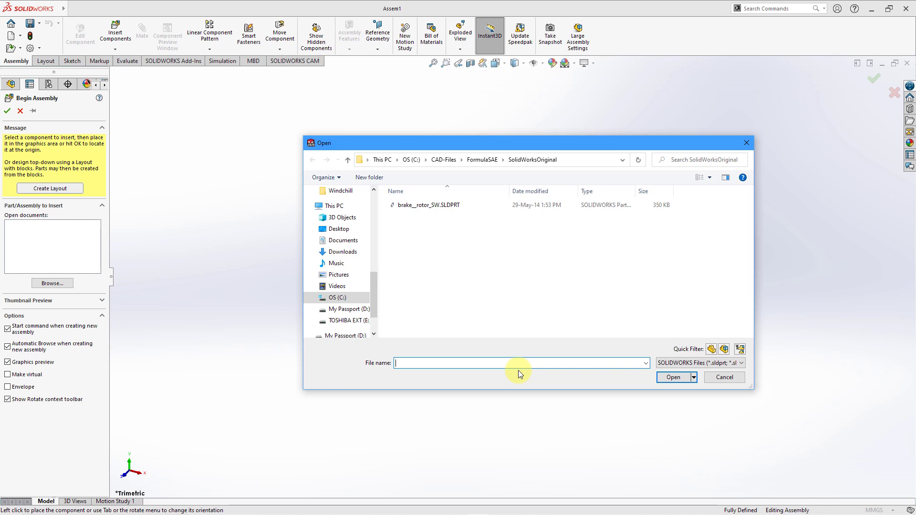
pyautogui.click(429, 205)
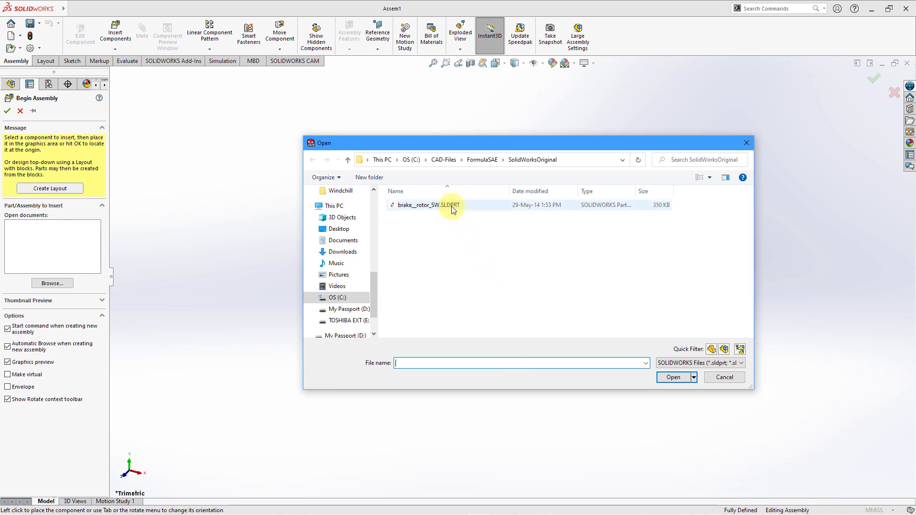
pyautogui.doubleClick(423, 205)
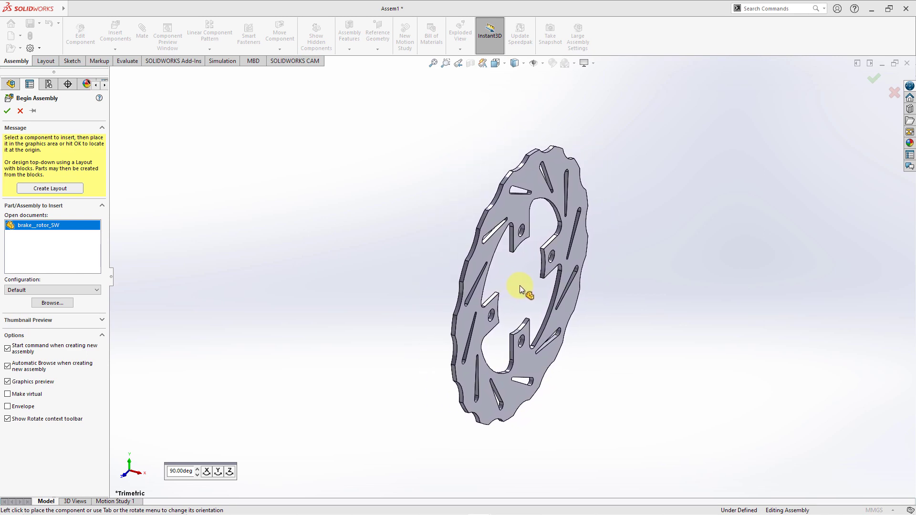
pyautogui.moveTo(361, 261)
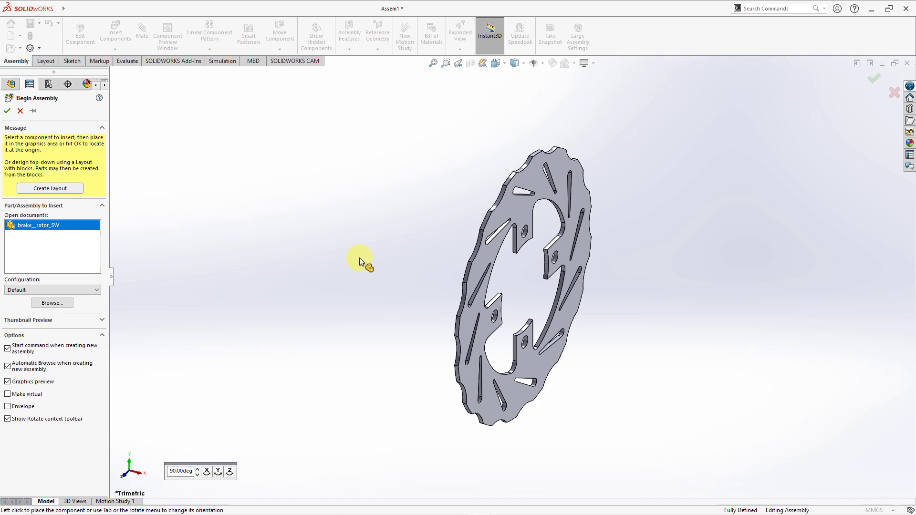
# Place brake_rotor_SW in the graphics area as Assem1's fixed first component
pyautogui.click(7, 111)
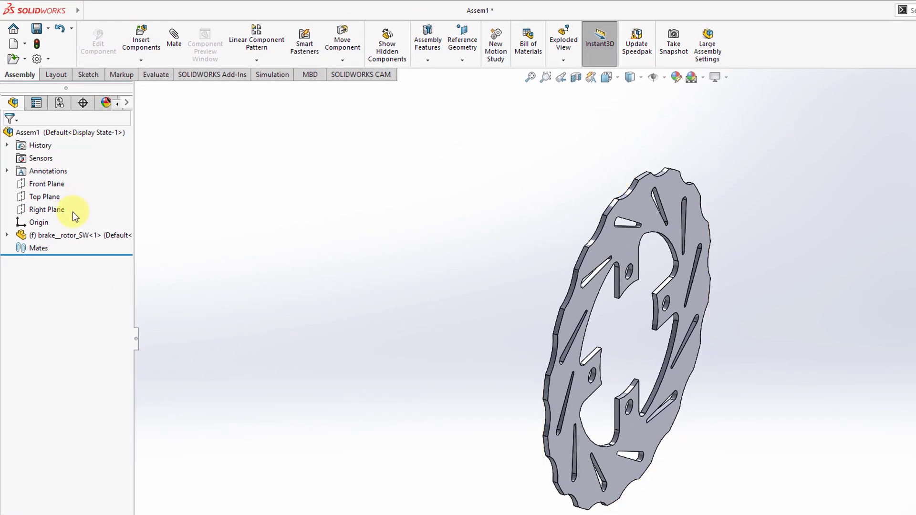
pyautogui.moveTo(180, 225)
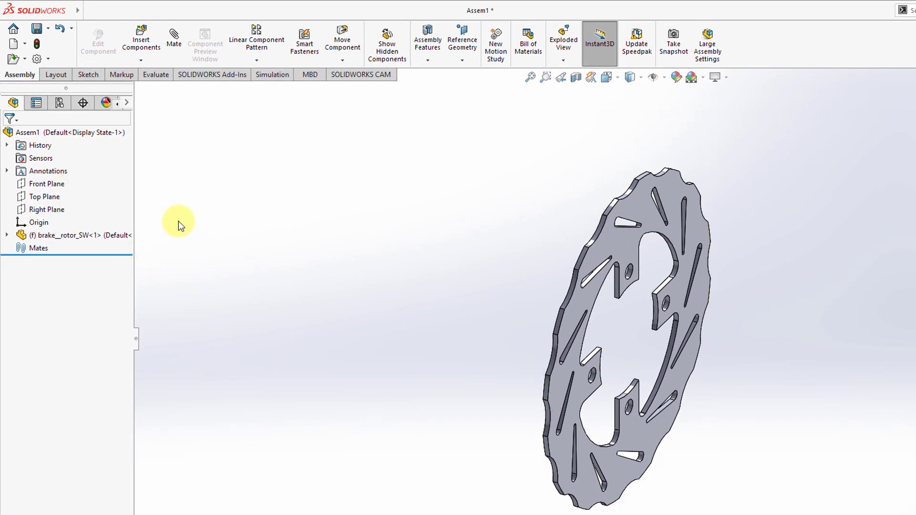
pyautogui.click(76, 234)
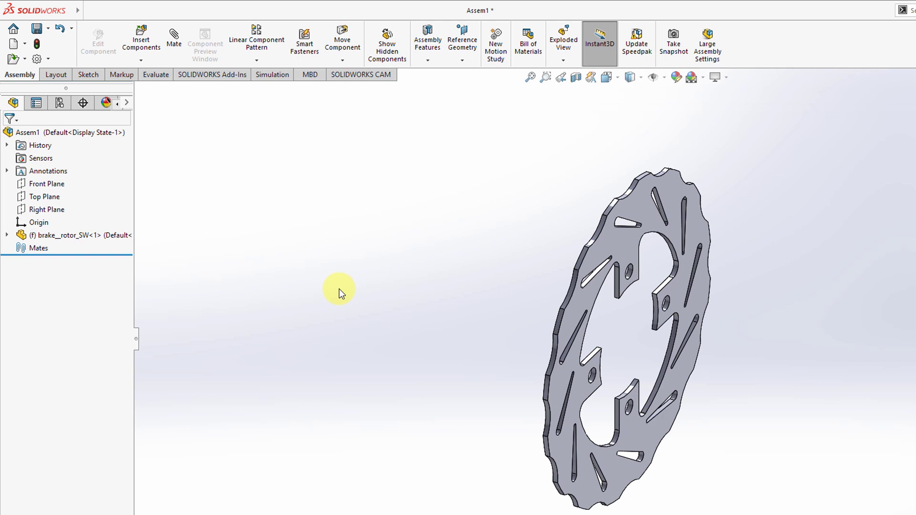
pyautogui.moveTo(478, 16)
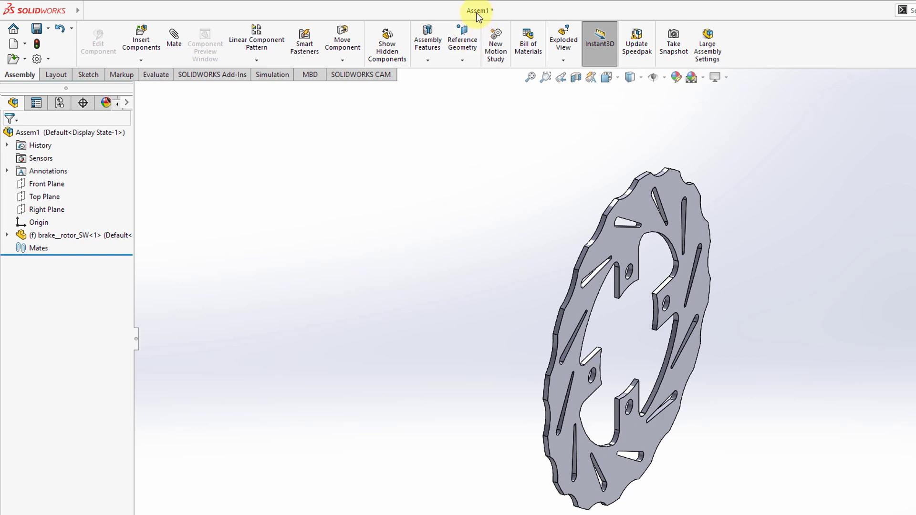
pyautogui.moveTo(440, 183)
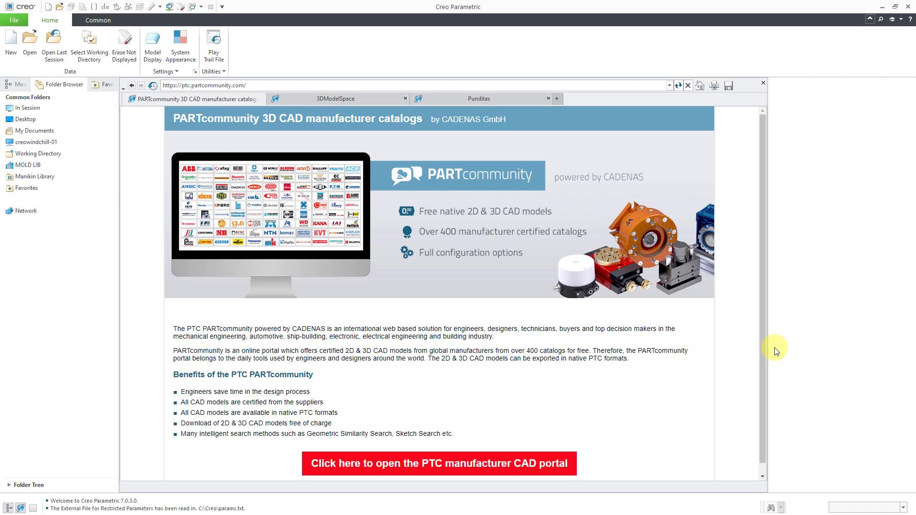
pyautogui.moveTo(99, 129)
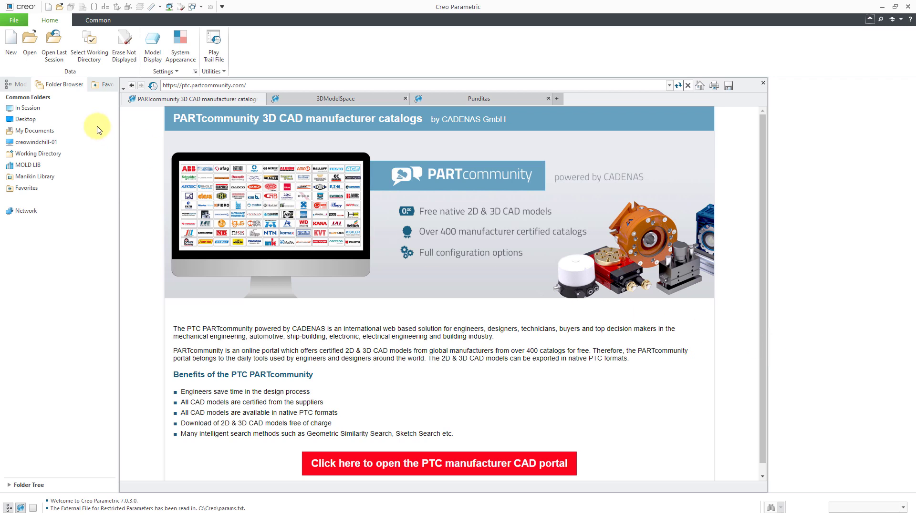
pyautogui.moveTo(10, 43)
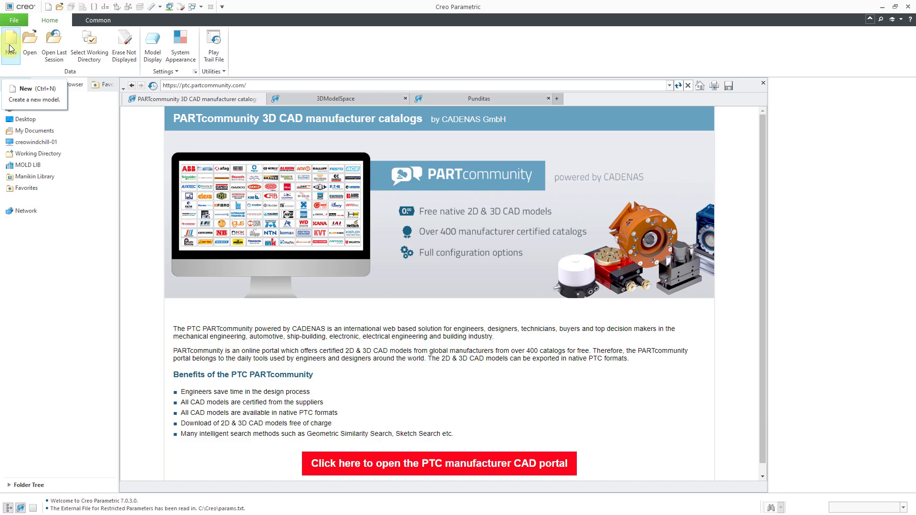
# Create a Solid Part named prt0001 and proceed to New File Options
pyautogui.click(10, 47)
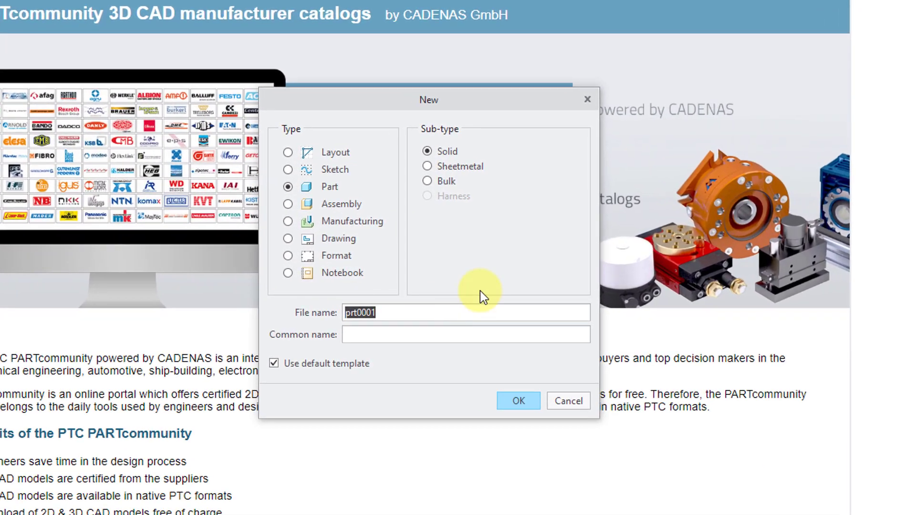
pyautogui.moveTo(395, 192)
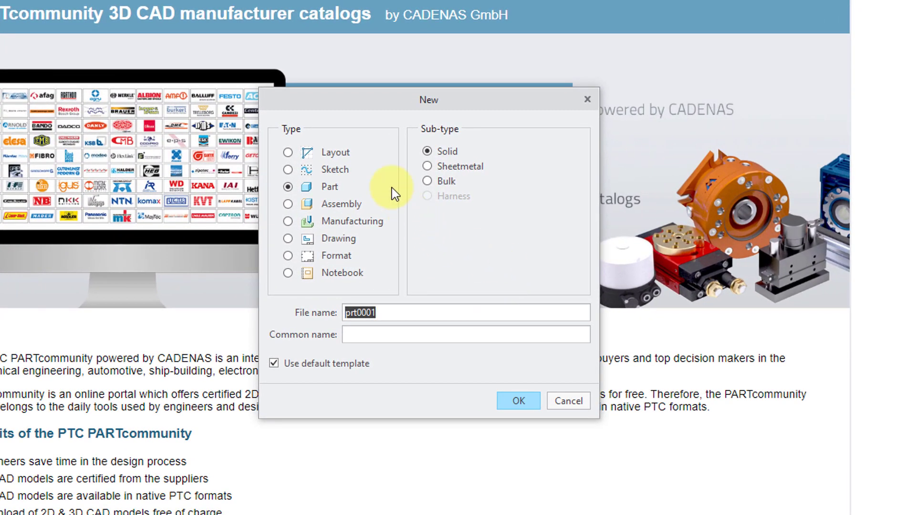
pyautogui.moveTo(387, 178)
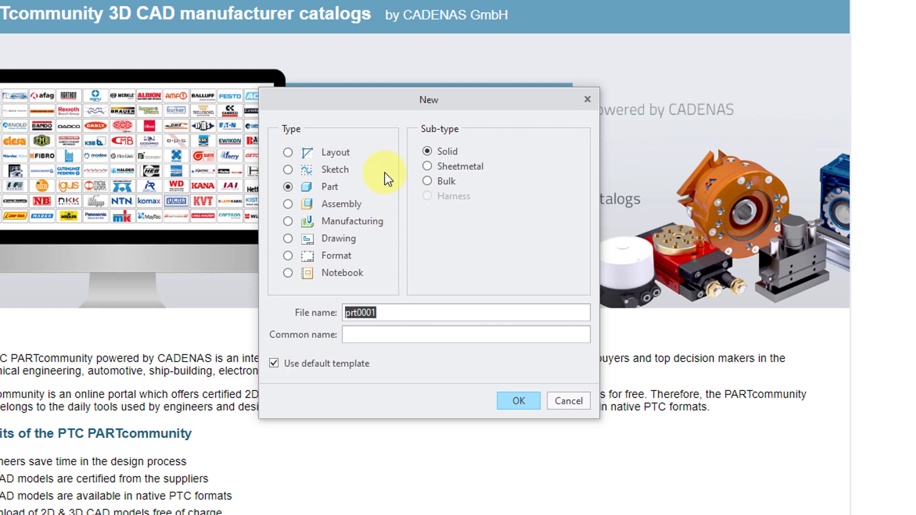
pyautogui.moveTo(356, 158)
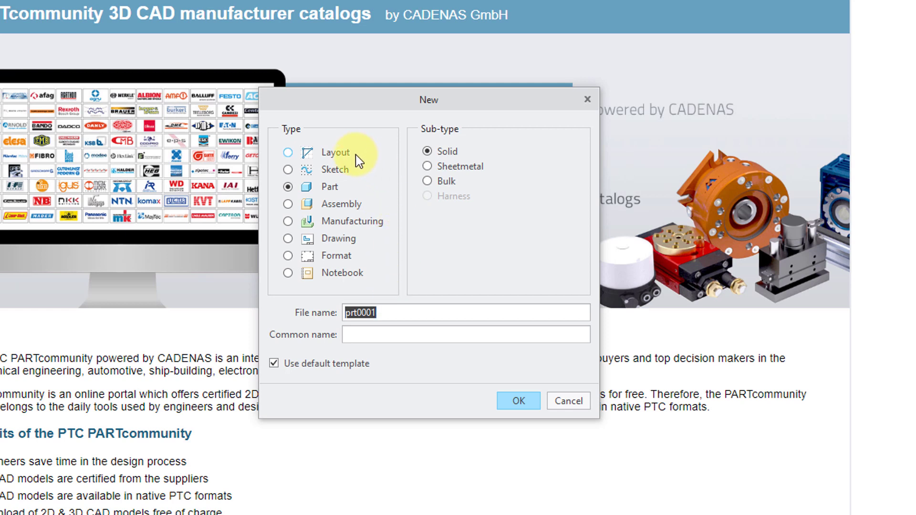
pyautogui.moveTo(353, 175)
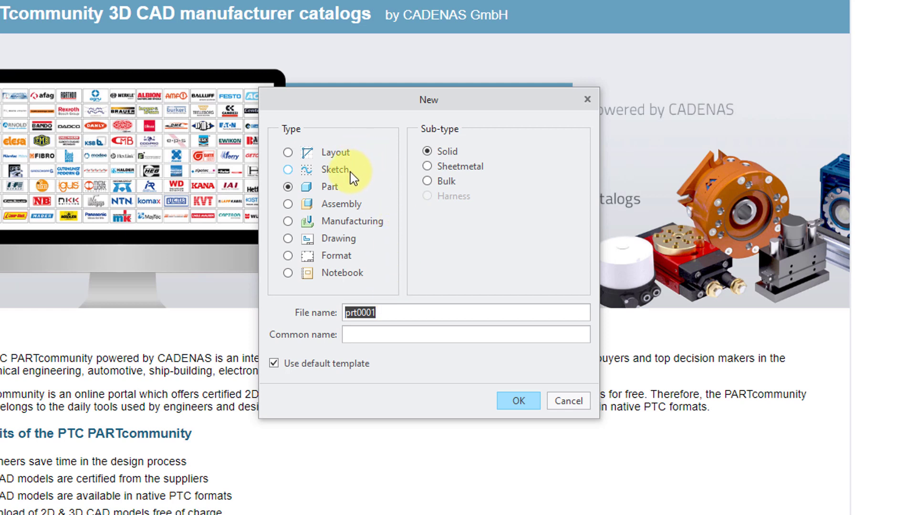
pyautogui.moveTo(366, 205)
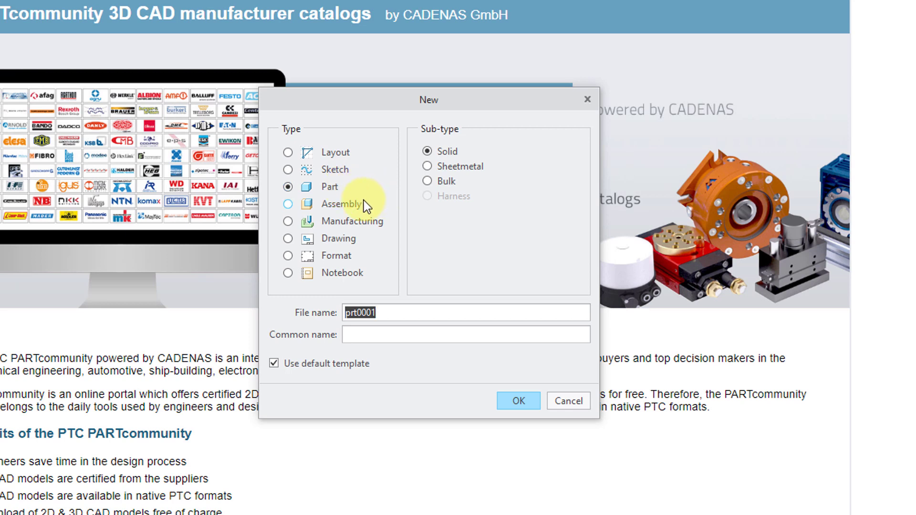
pyautogui.moveTo(385, 228)
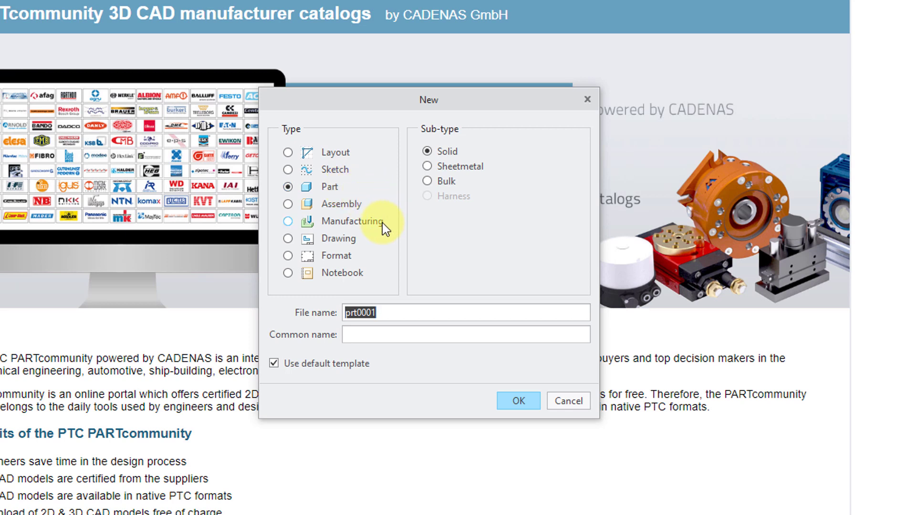
pyautogui.moveTo(362, 257)
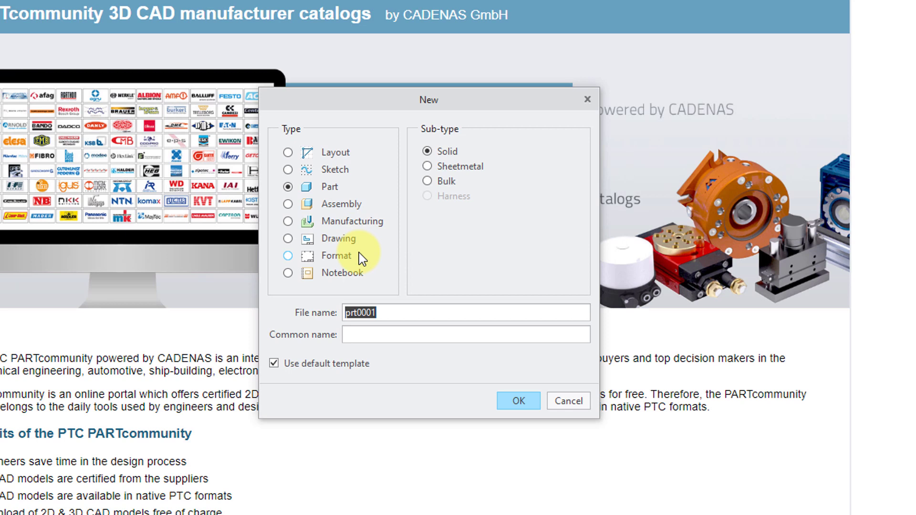
pyautogui.moveTo(365, 278)
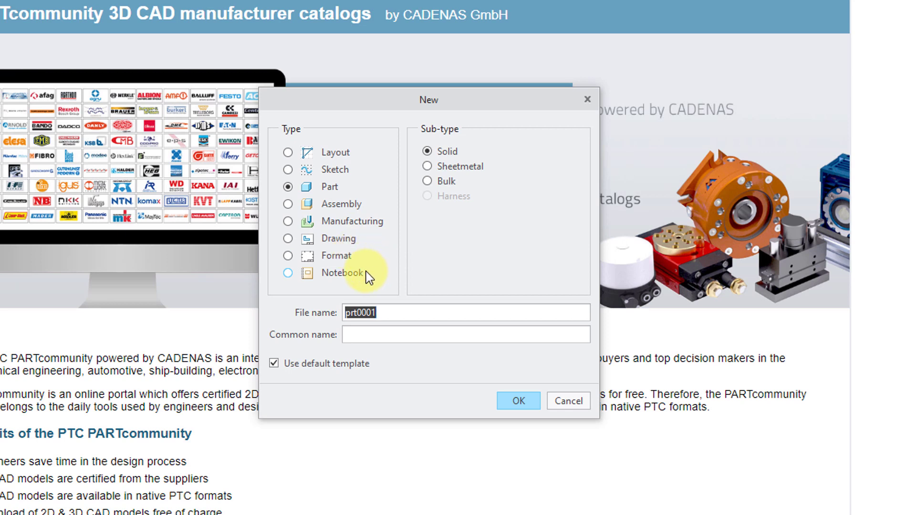
pyautogui.moveTo(463, 157)
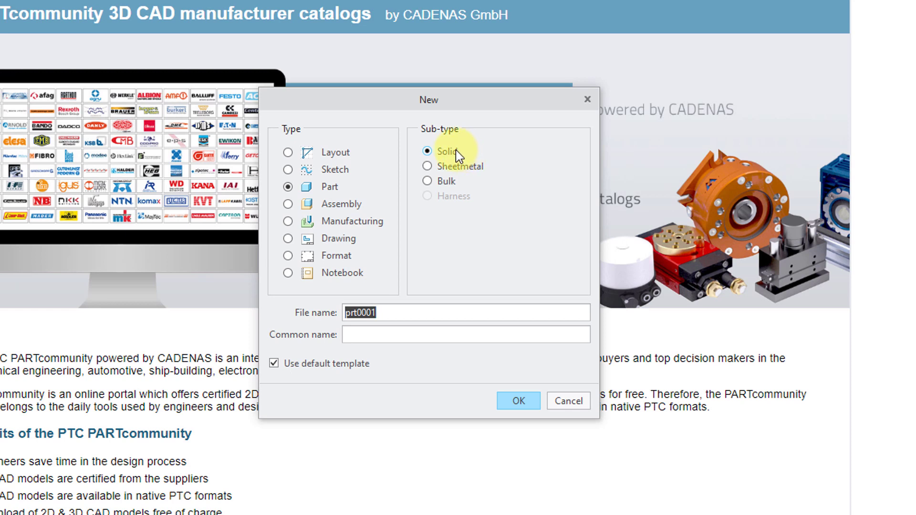
pyautogui.moveTo(498, 177)
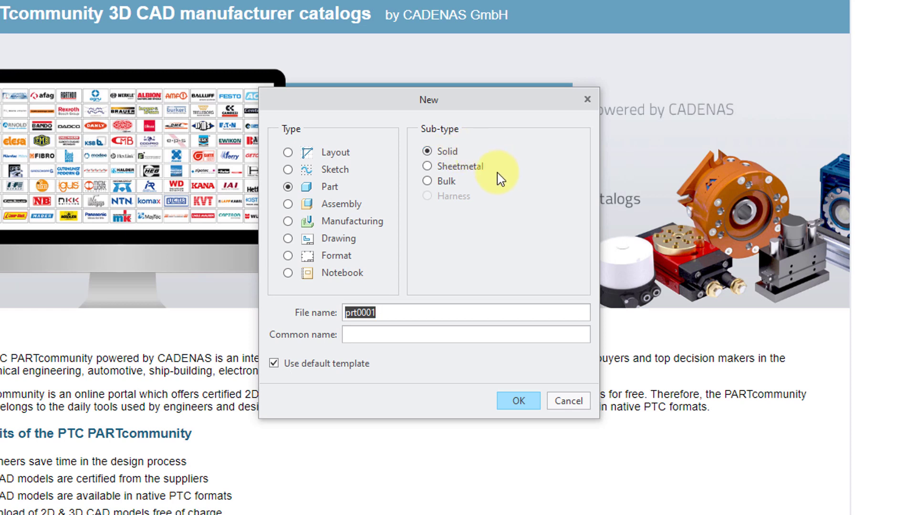
pyautogui.moveTo(485, 186)
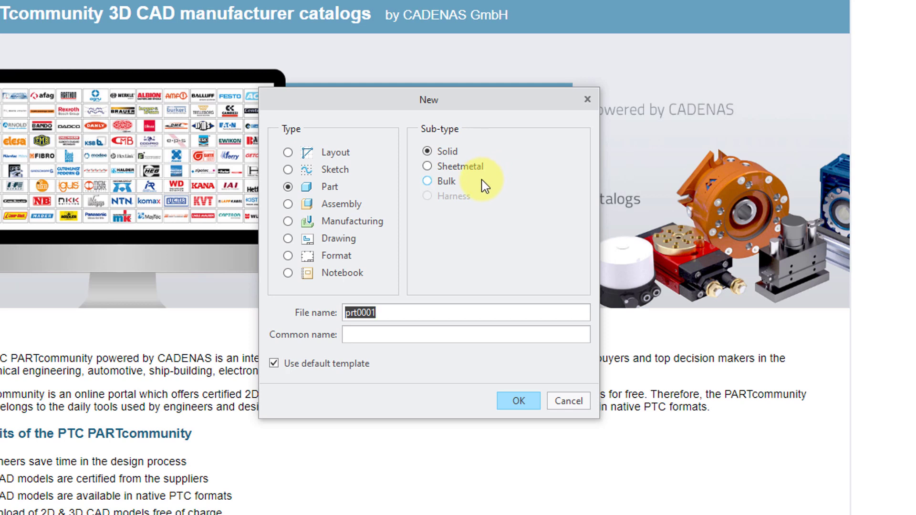
pyautogui.moveTo(479, 201)
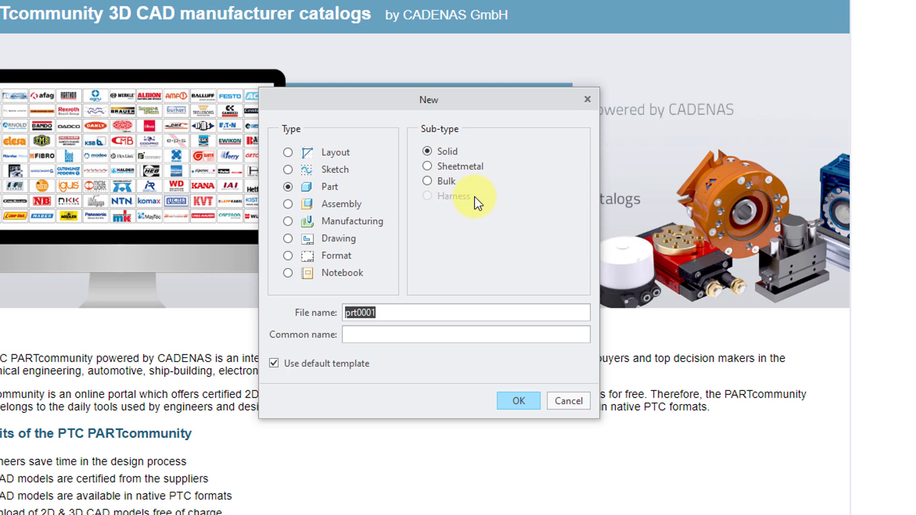
pyautogui.moveTo(395, 317)
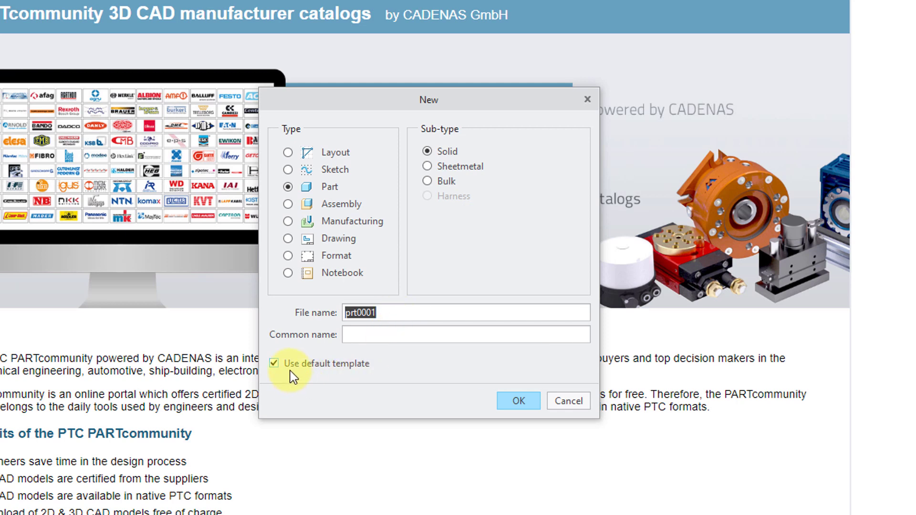
pyautogui.moveTo(294, 370)
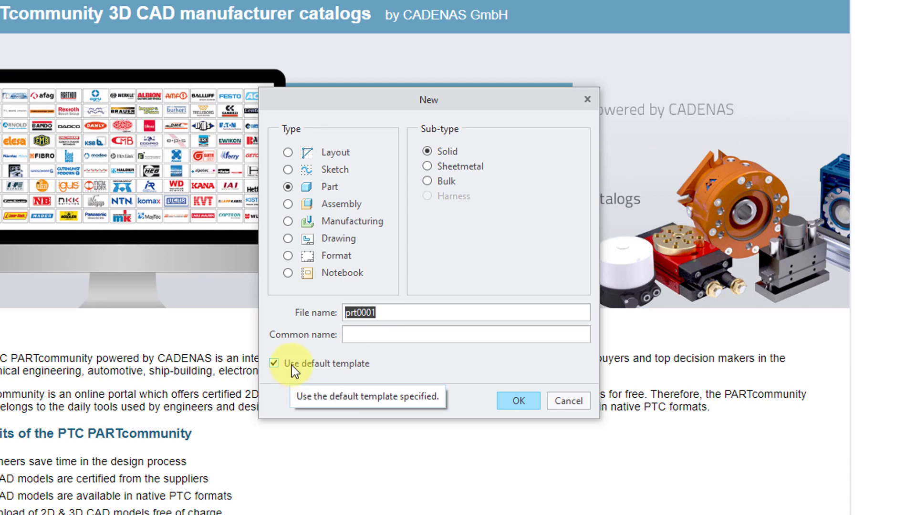
pyautogui.click(518, 401)
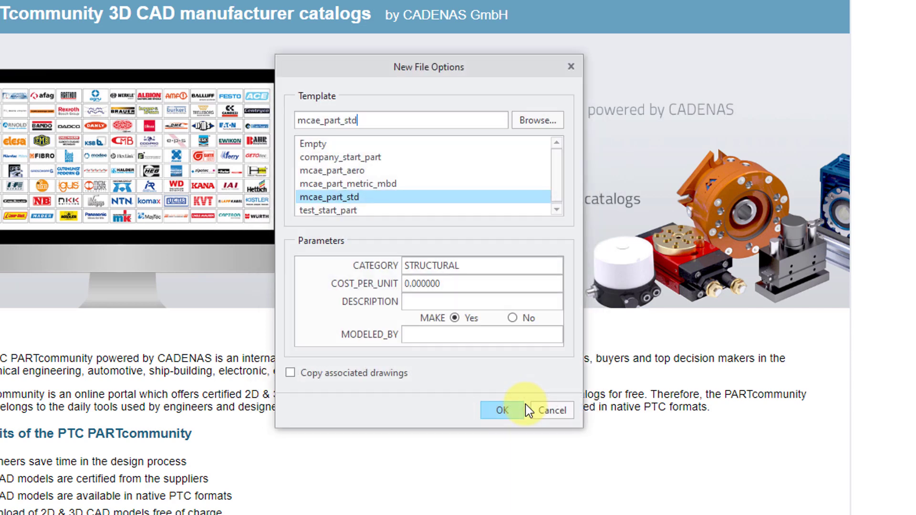
pyautogui.moveTo(409, 231)
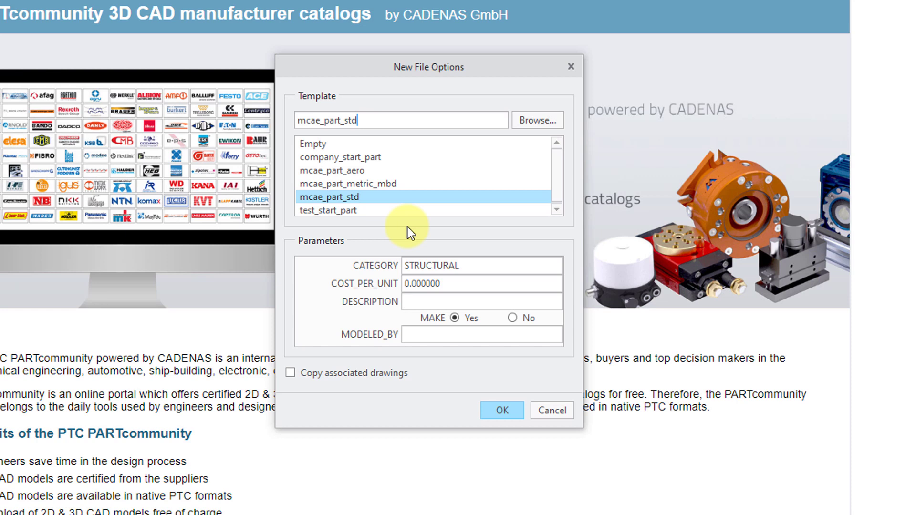
pyautogui.moveTo(407, 242)
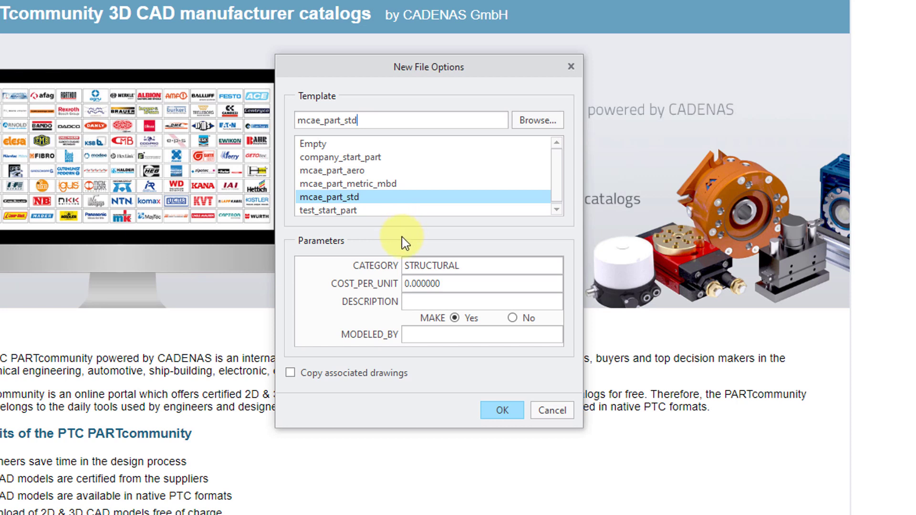
pyautogui.moveTo(421, 238)
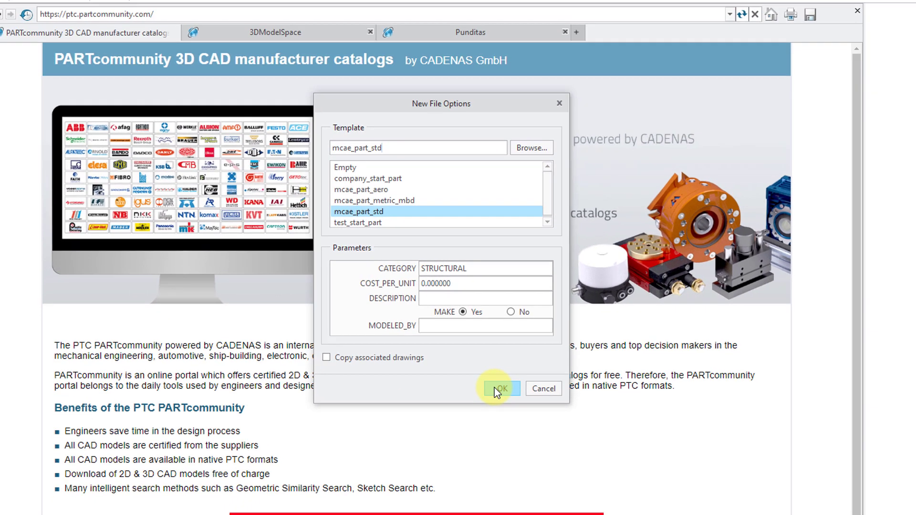
# Accept the mcae_part_std template to create PRT0001 with default datums
pyautogui.click(500, 388)
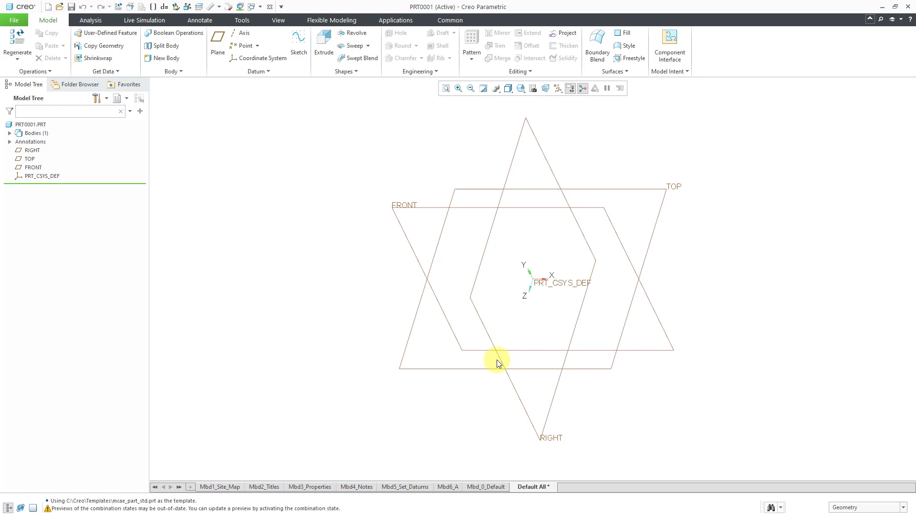
pyautogui.moveTo(362, 287)
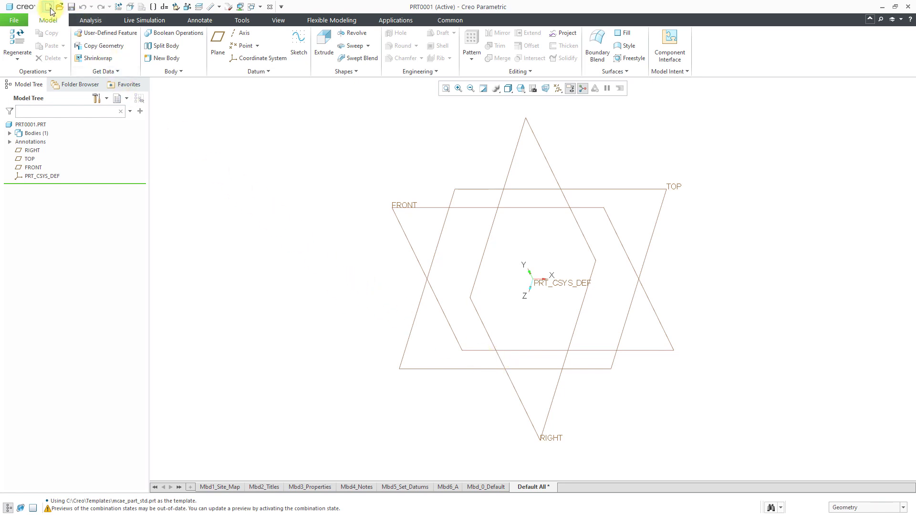
# Open the New dialog from the Quick Access Toolbar, proposing part prt0002
pyautogui.click(56, 7)
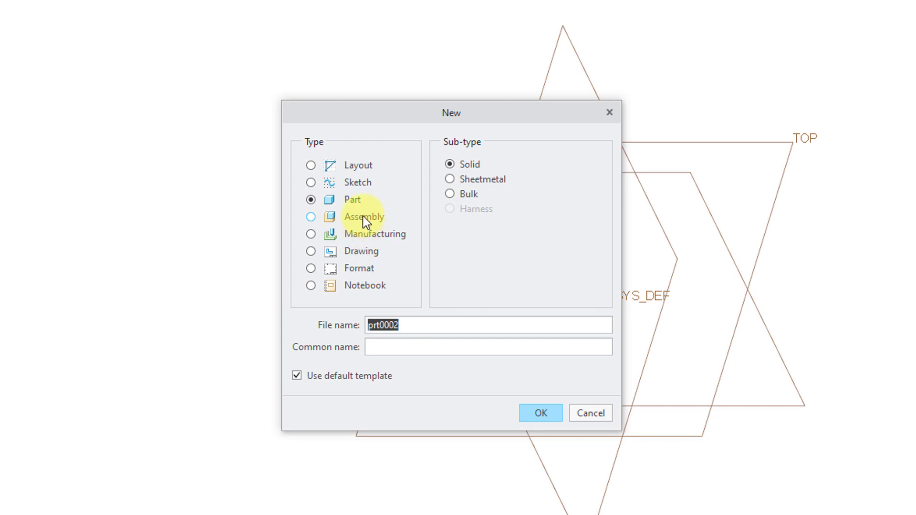
# Make asm0001 a Design assembly with default template unchecked, then continue to template options
pyautogui.click(311, 216)
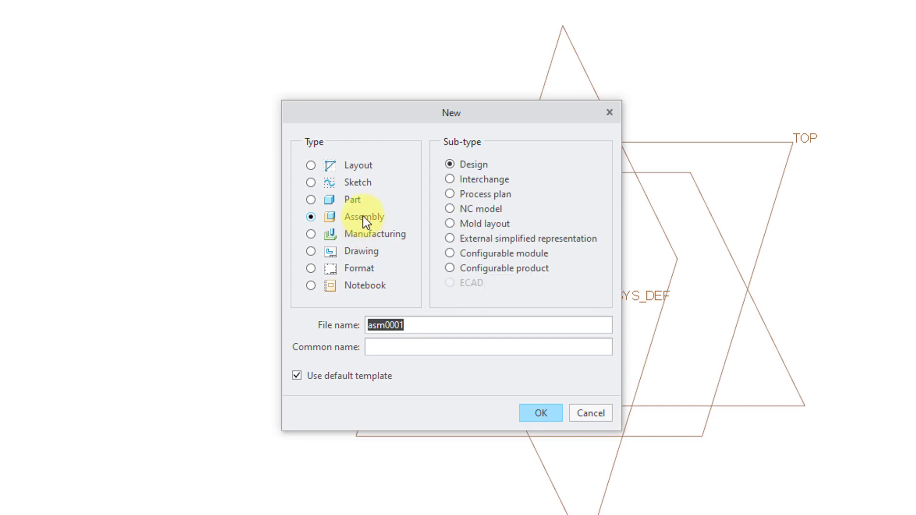
pyautogui.moveTo(562, 171)
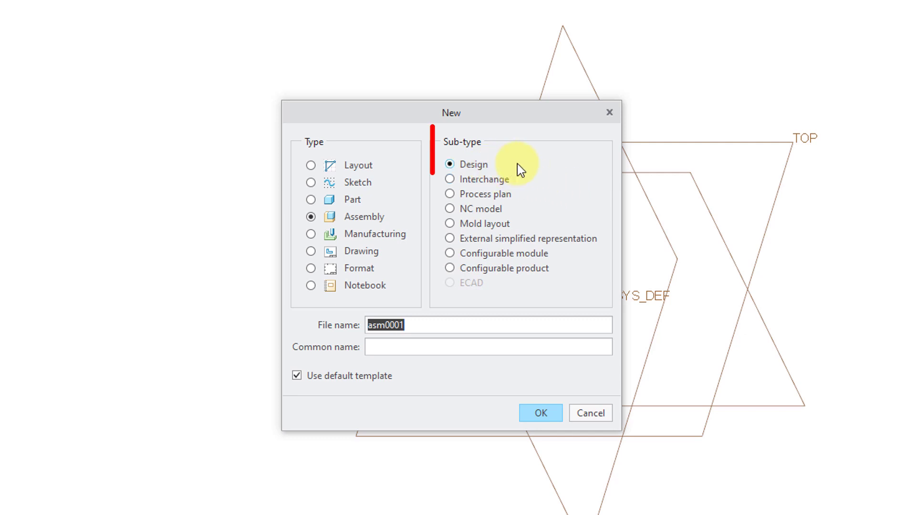
pyautogui.moveTo(529, 213)
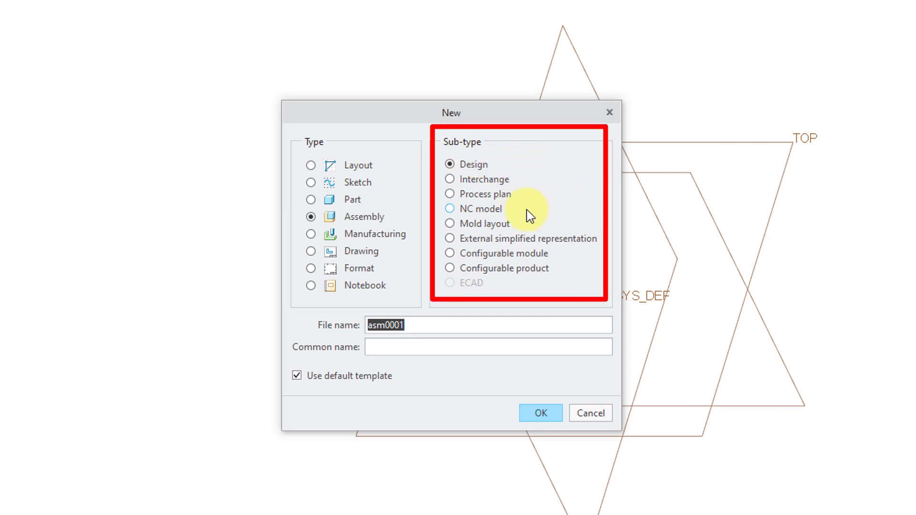
pyautogui.moveTo(567, 245)
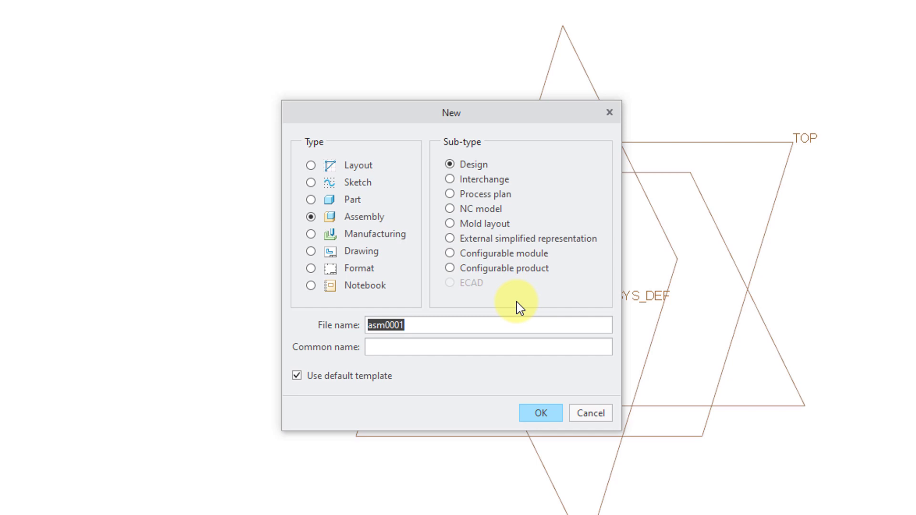
pyautogui.moveTo(414, 326)
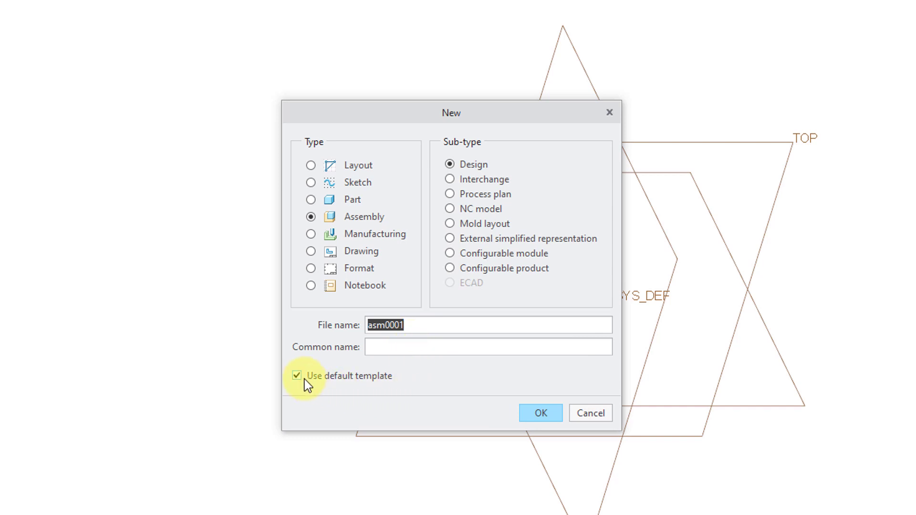
pyautogui.click(296, 375)
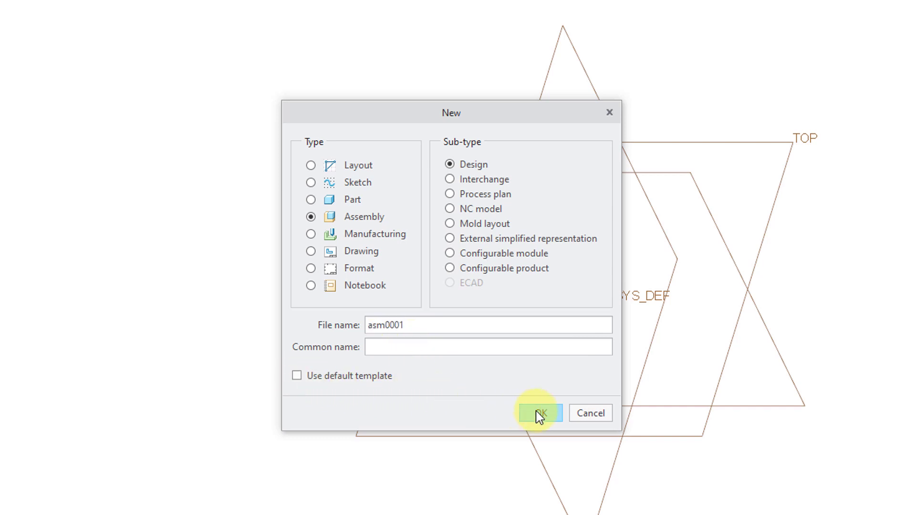
pyautogui.click(538, 413)
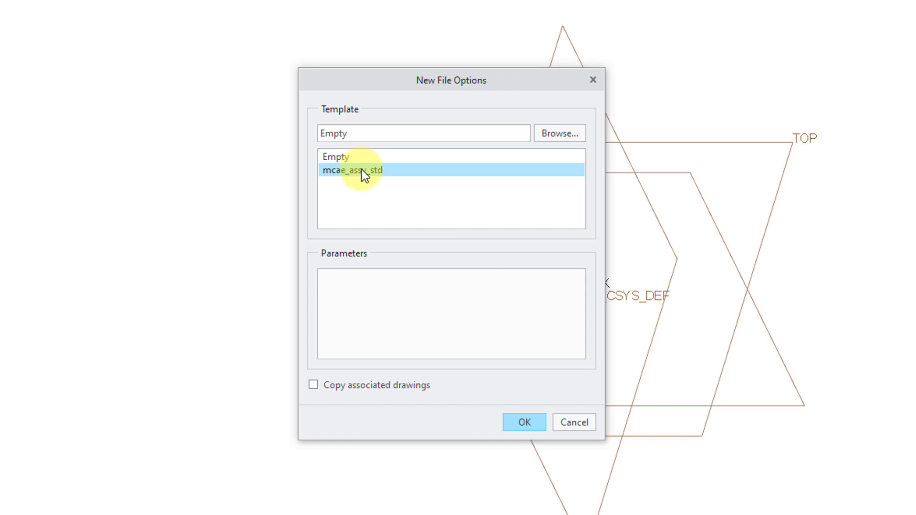
# Confirm the mcae_asm_std template to create assembly ASM0001 with default datums
pyautogui.click(523, 422)
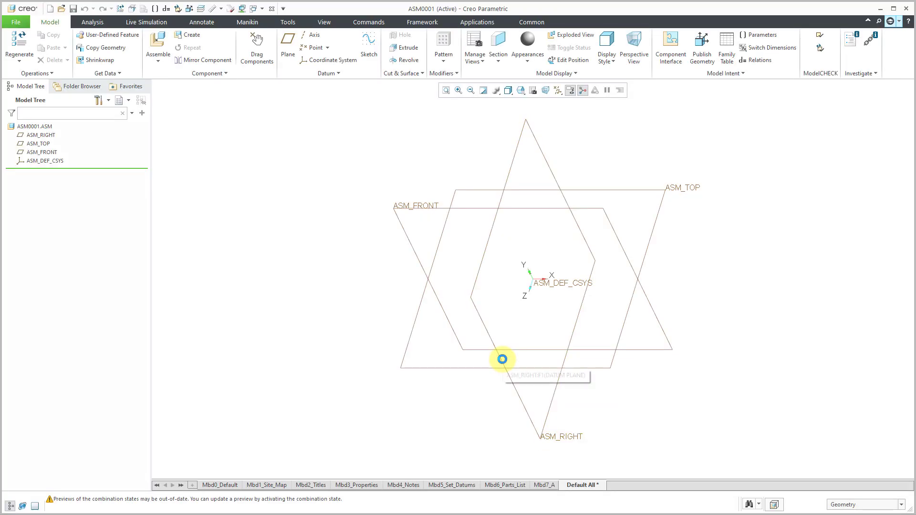
pyautogui.moveTo(387, 352)
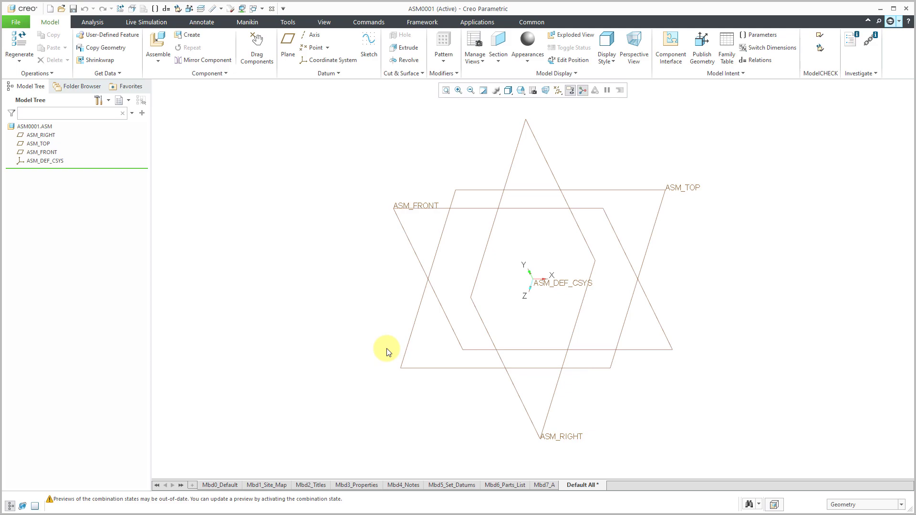